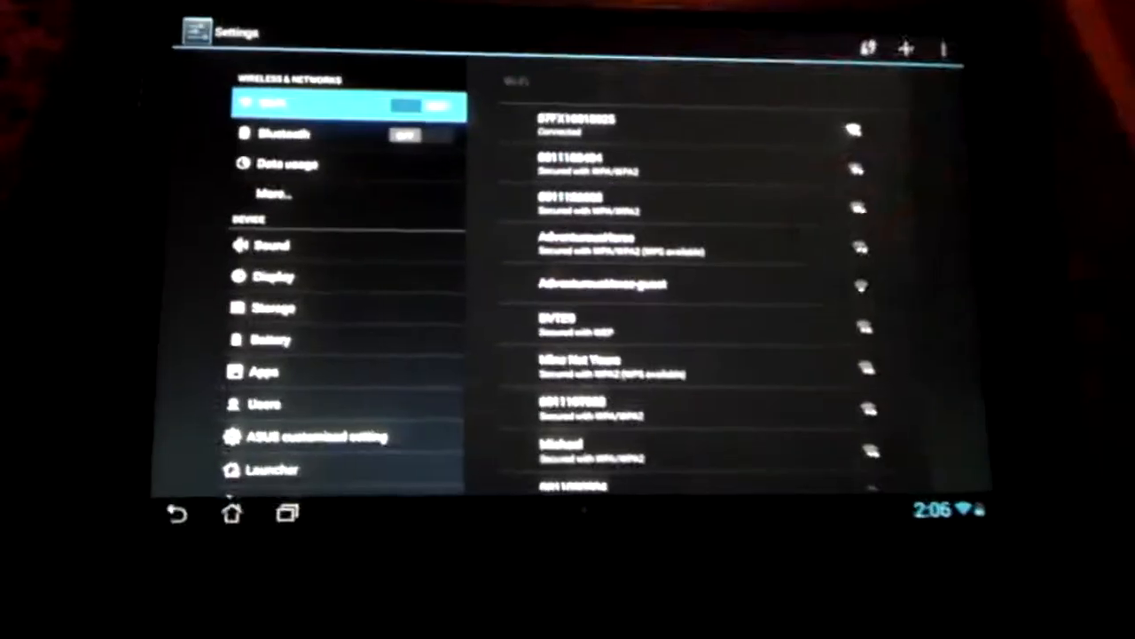
# Scroll the settings list down to reach About tablet.
pyautogui.scroll(-3)
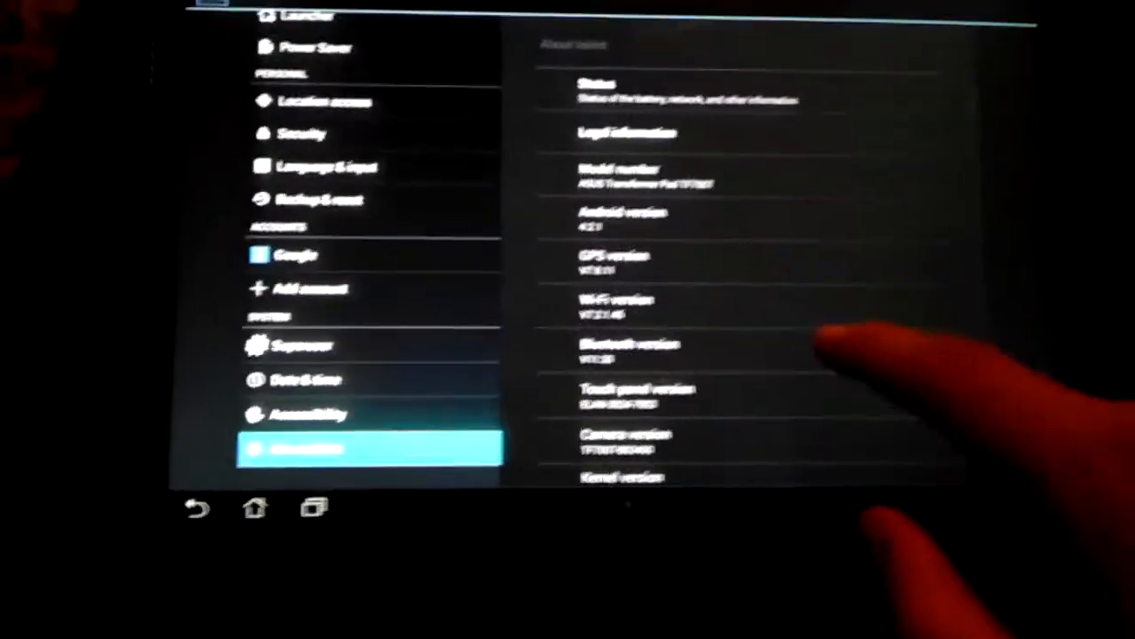
pyautogui.scroll(-3)
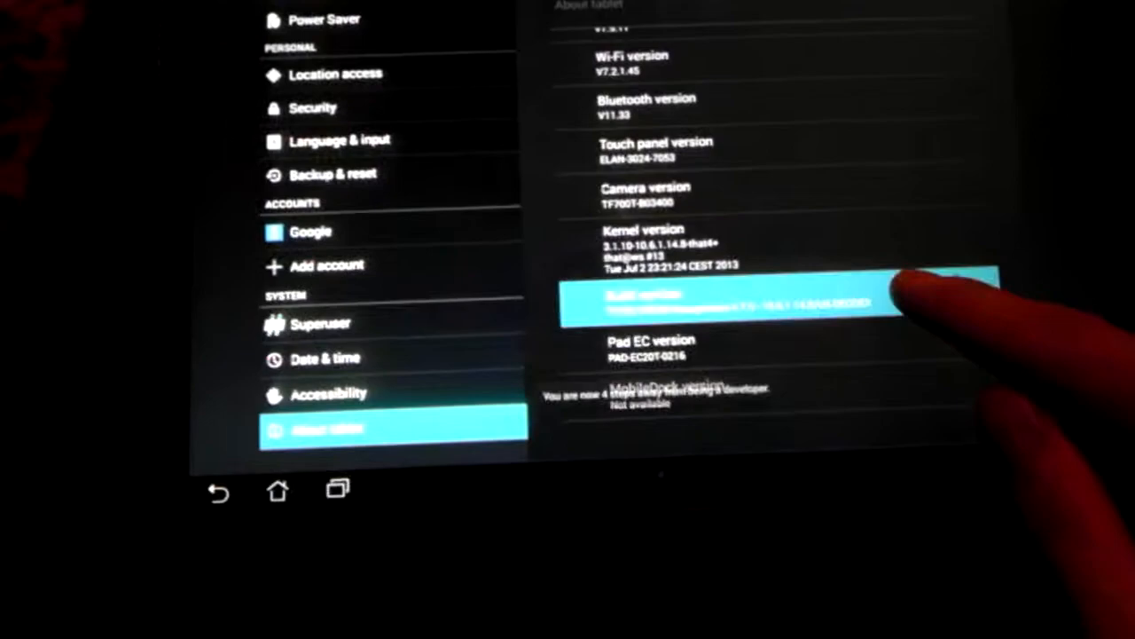
# Tap Build number repeatedly until 'You are now a developer' appears.
pyautogui.click(728, 301)
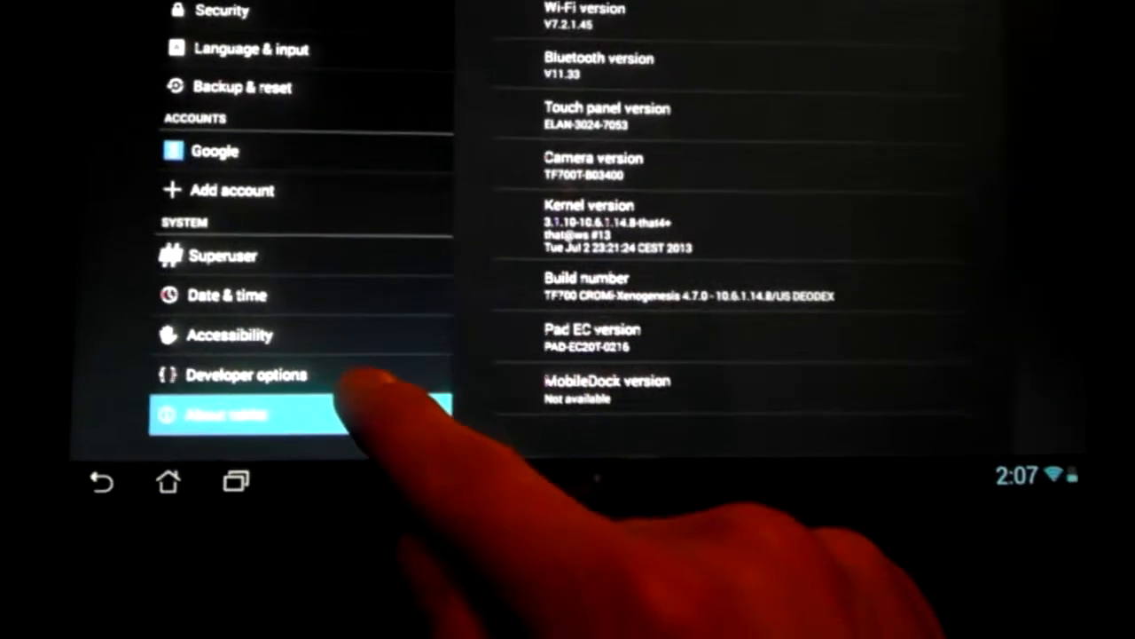
# Enter the newly unlocked Developer options and enable USB debugging.
pyautogui.click(245, 372)
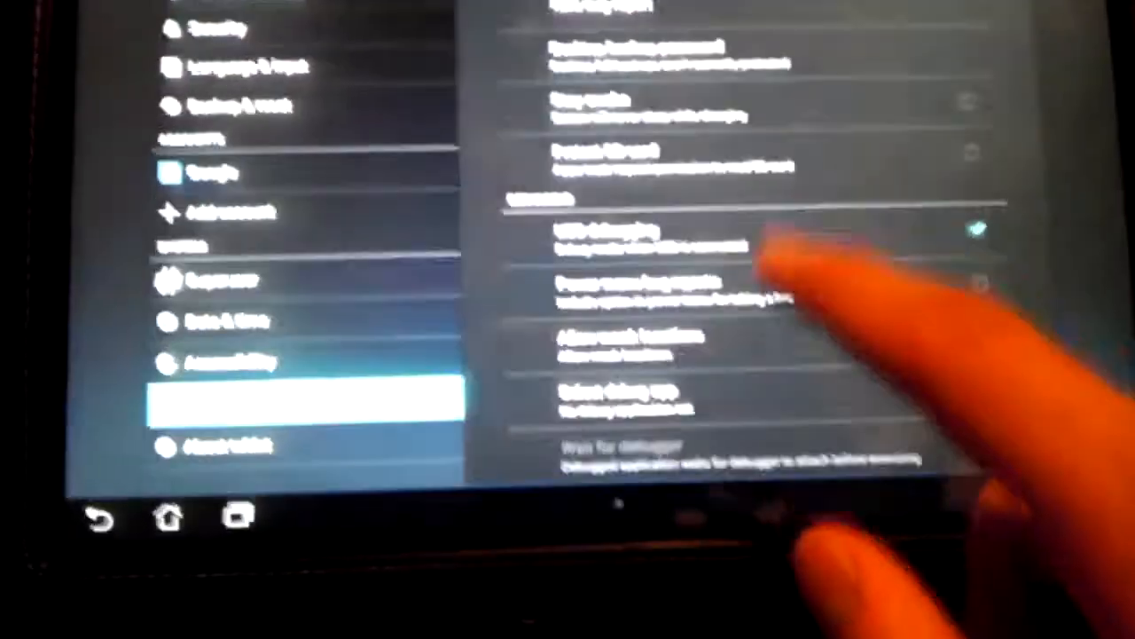